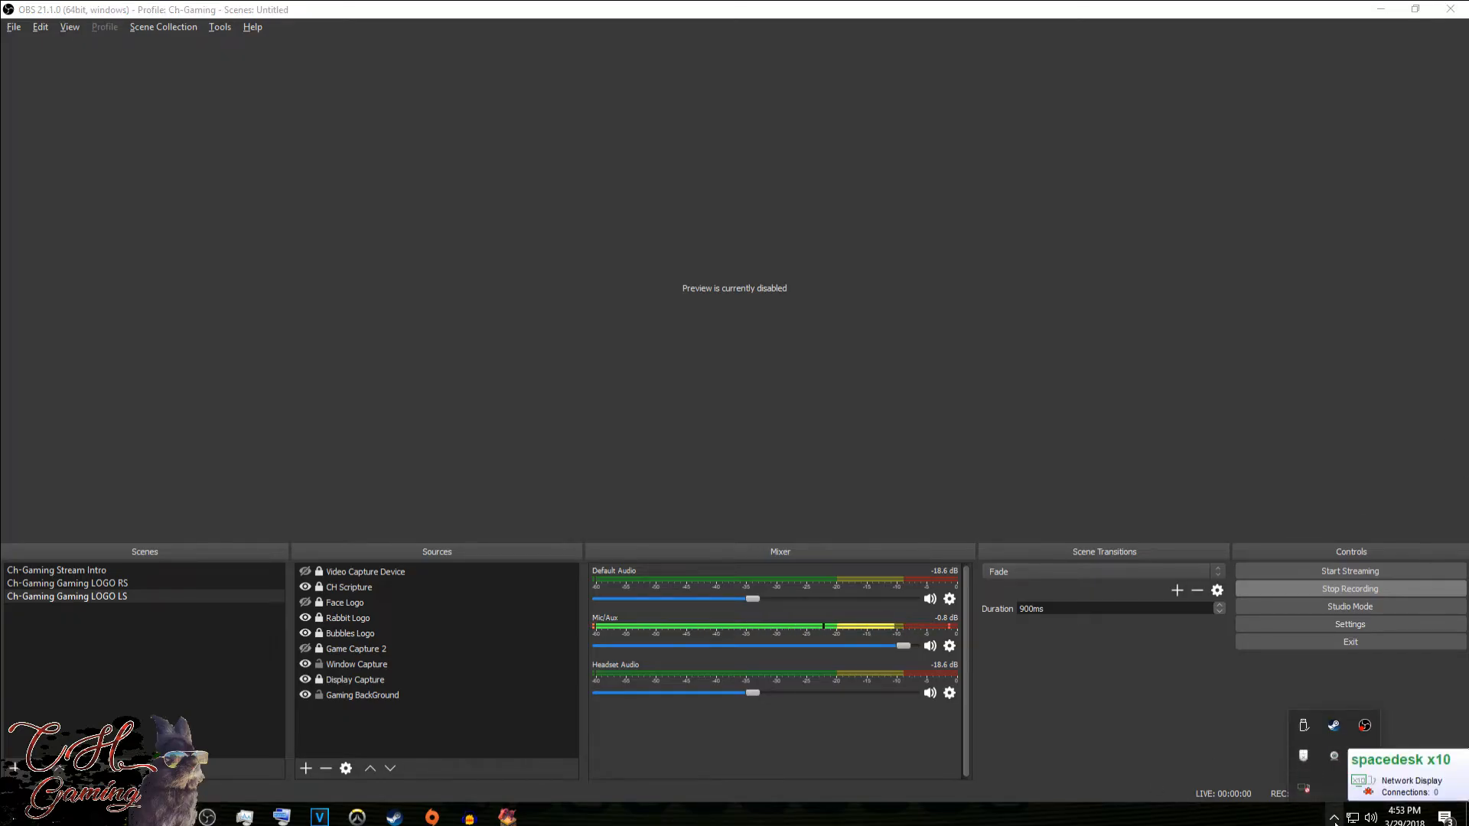
# Step: Open X-Mouse Button Control's setup window from its tray icon
pyautogui.rightClick(1334, 756)
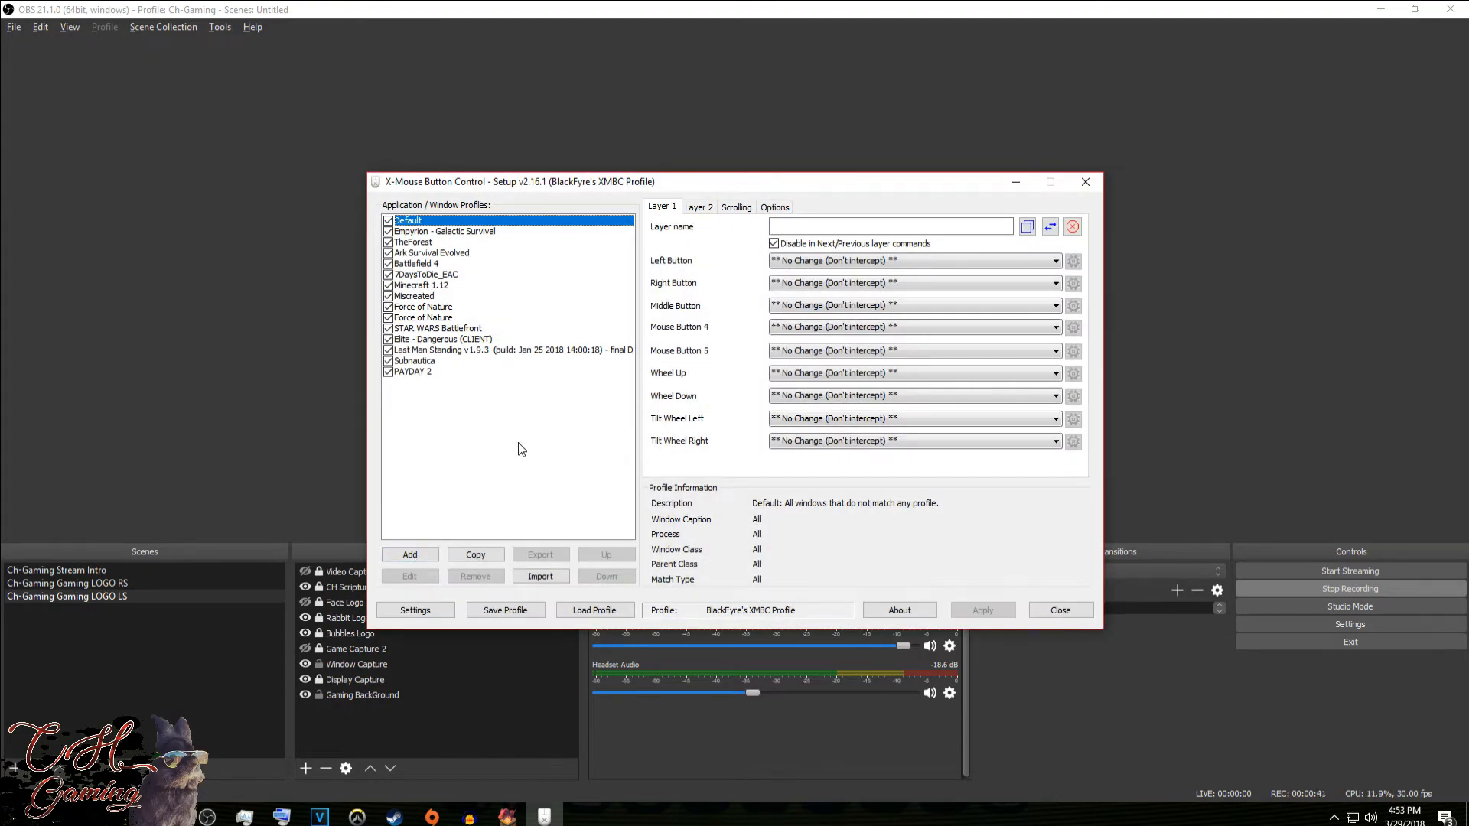
pyautogui.moveTo(428, 419)
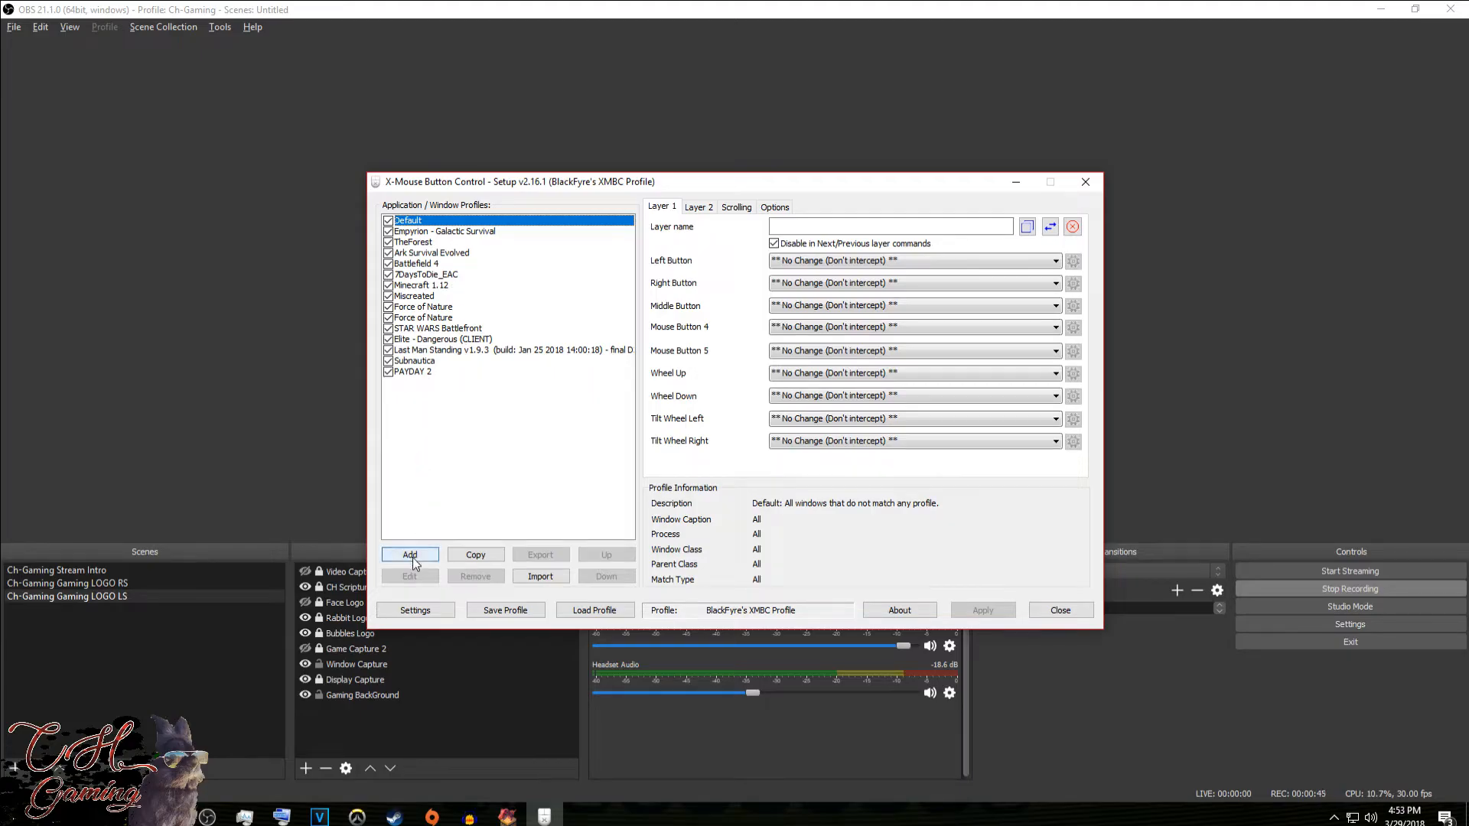
# Step: Add a new application profile tied to the pixark.exe process
pyautogui.click(410, 556)
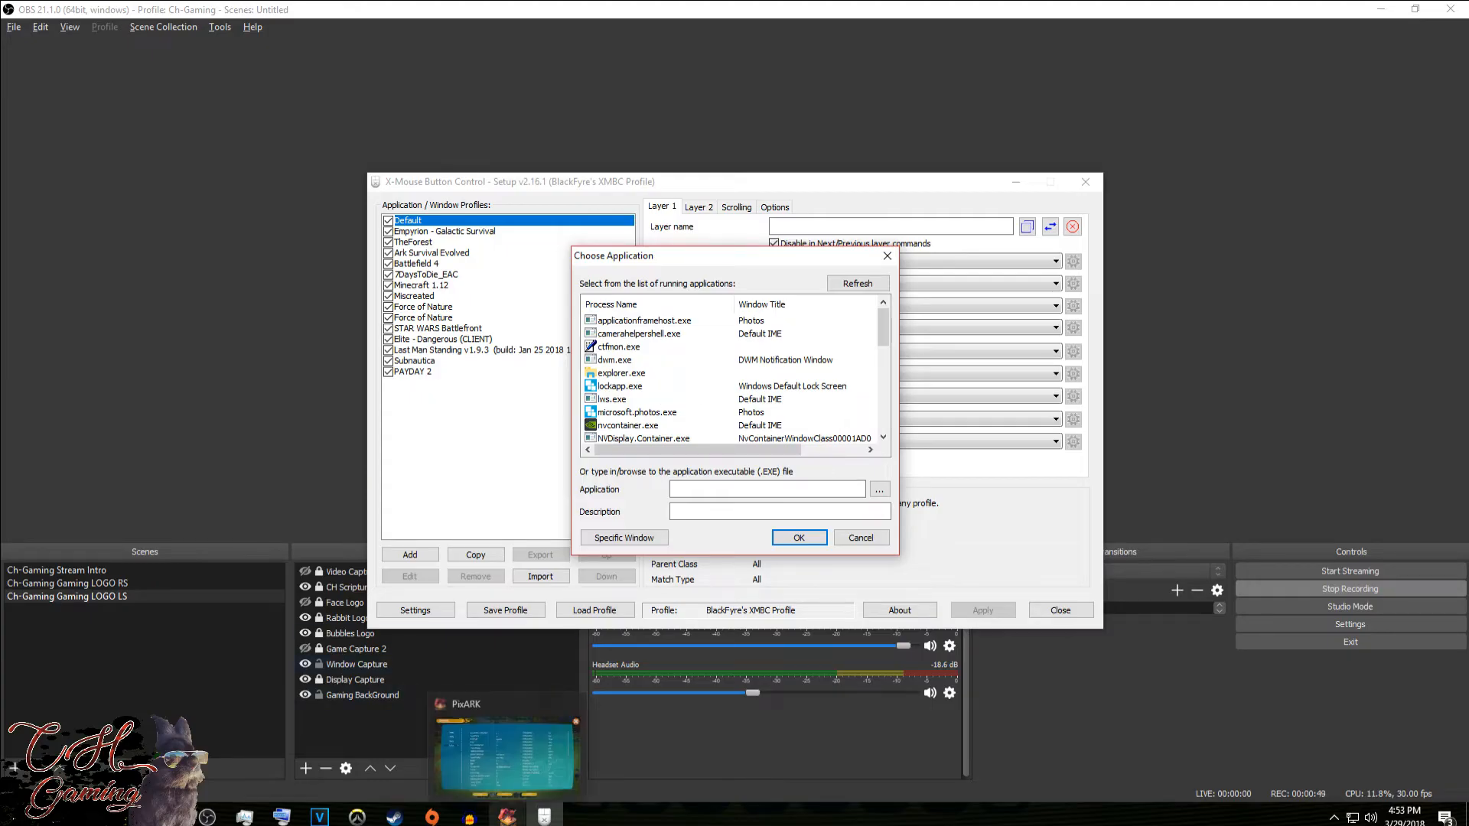
pyautogui.moveTo(550, 680)
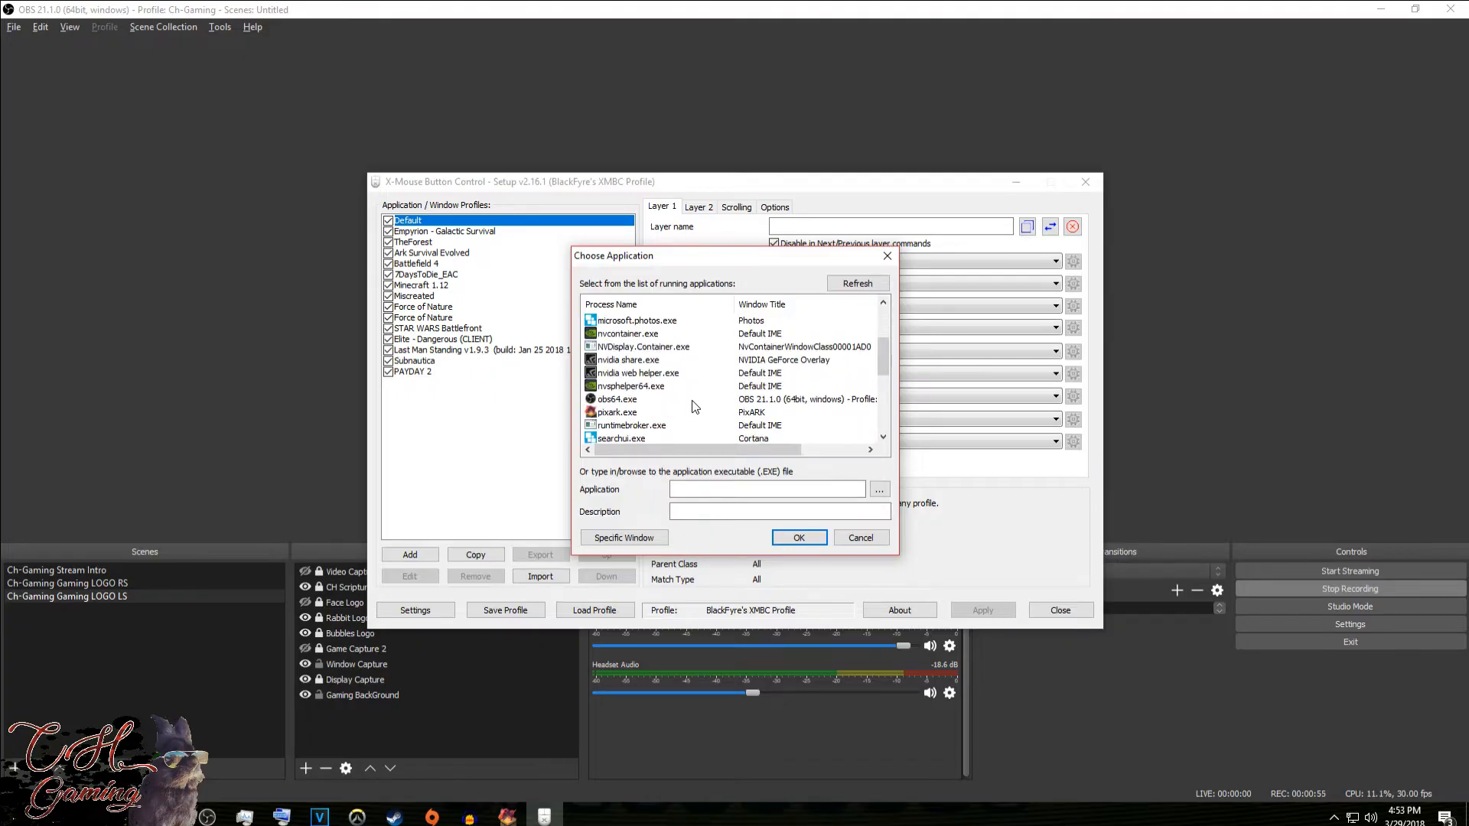
pyautogui.moveTo(684, 418)
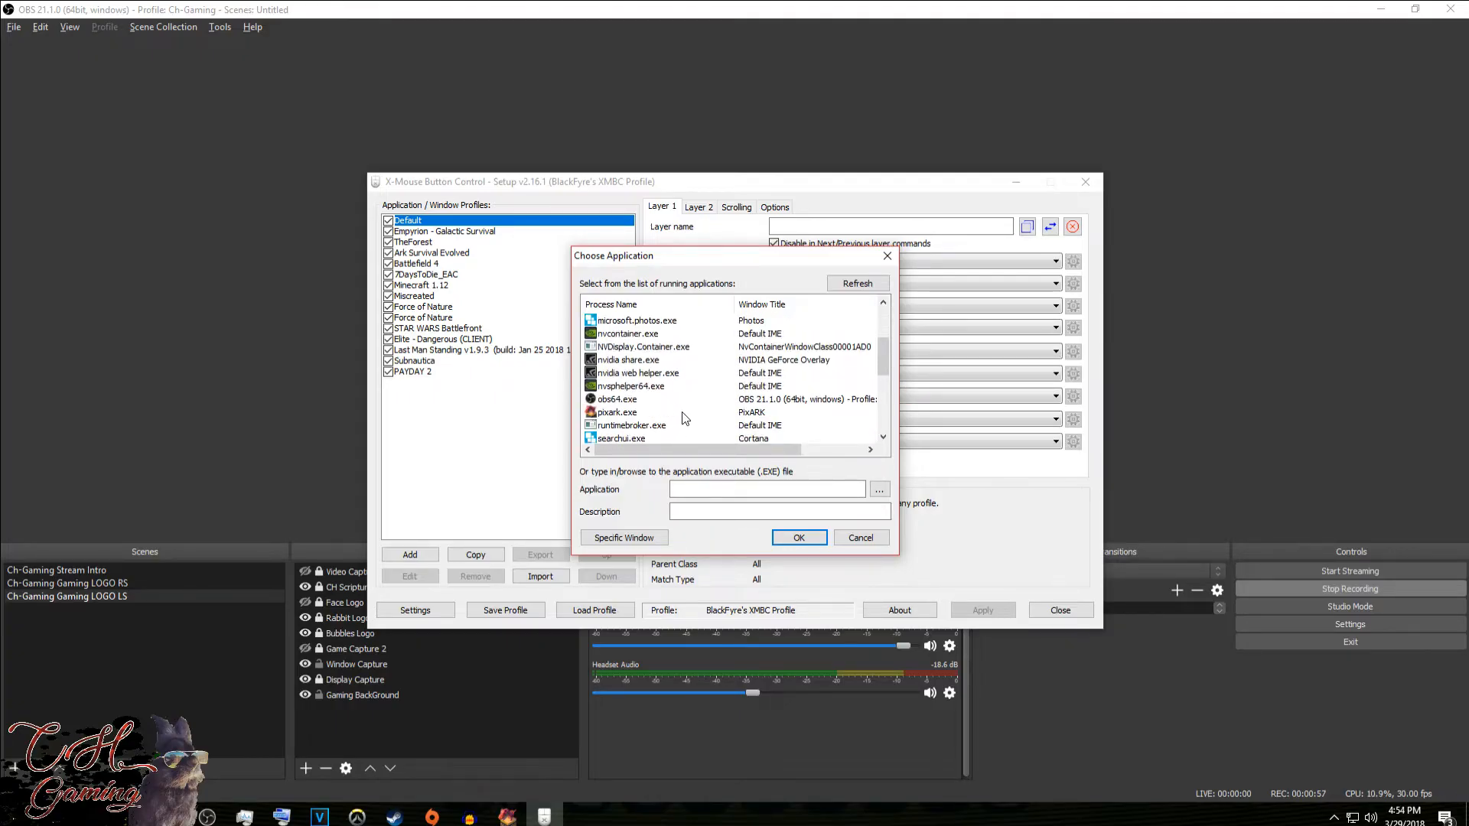
pyautogui.click(618, 412)
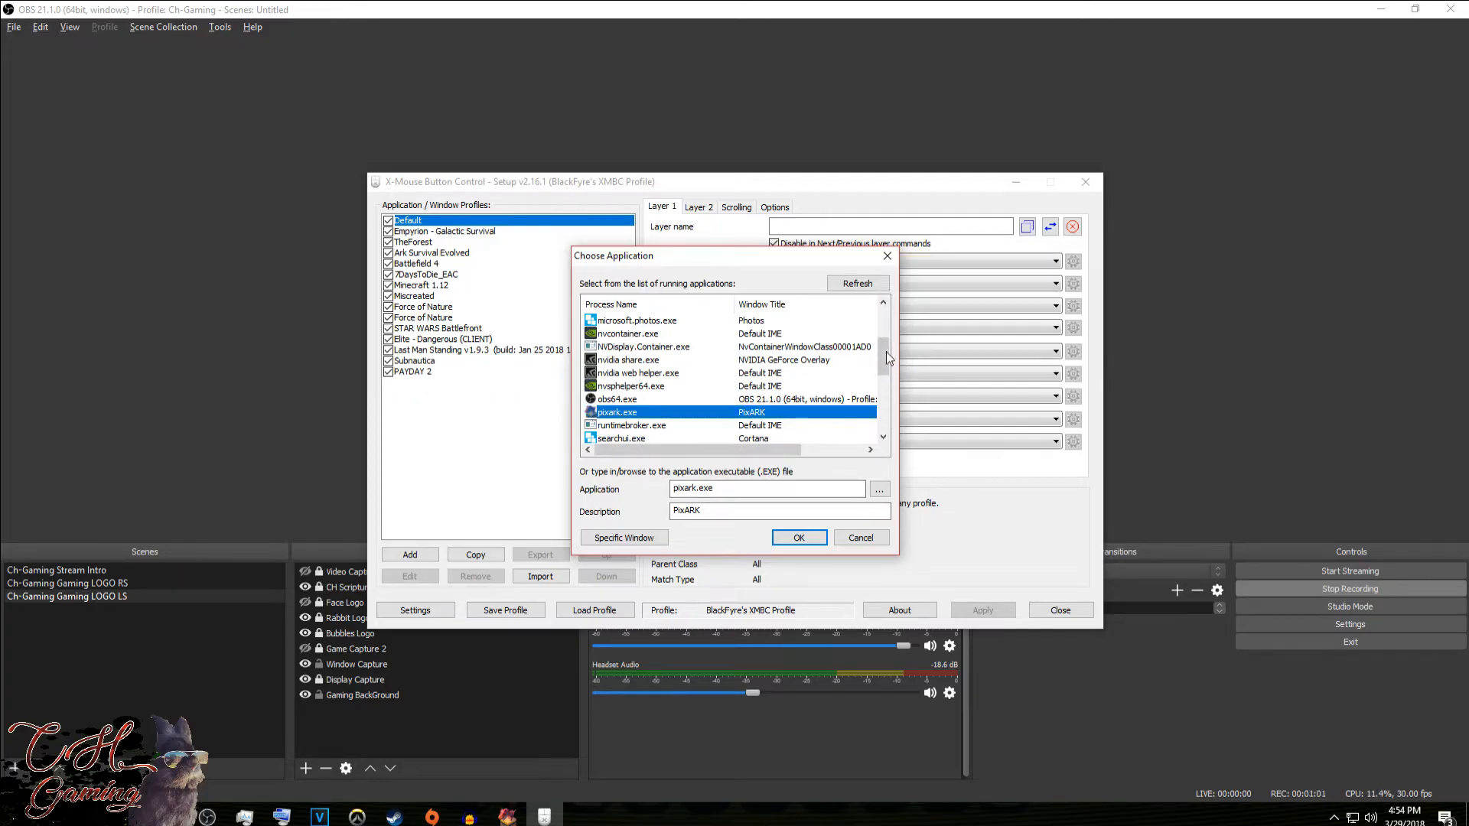
pyautogui.click(799, 537)
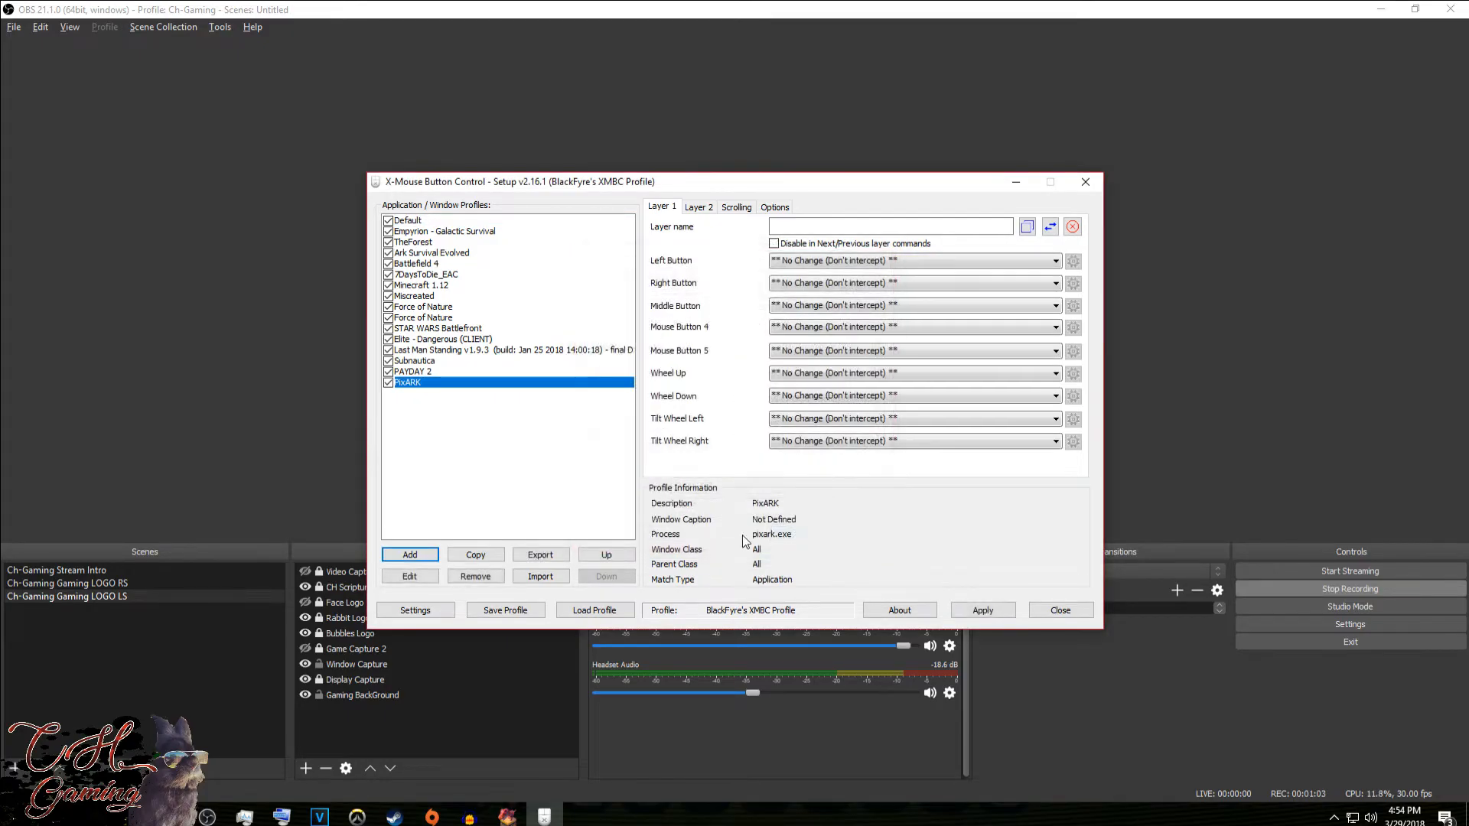
pyautogui.moveTo(713, 371)
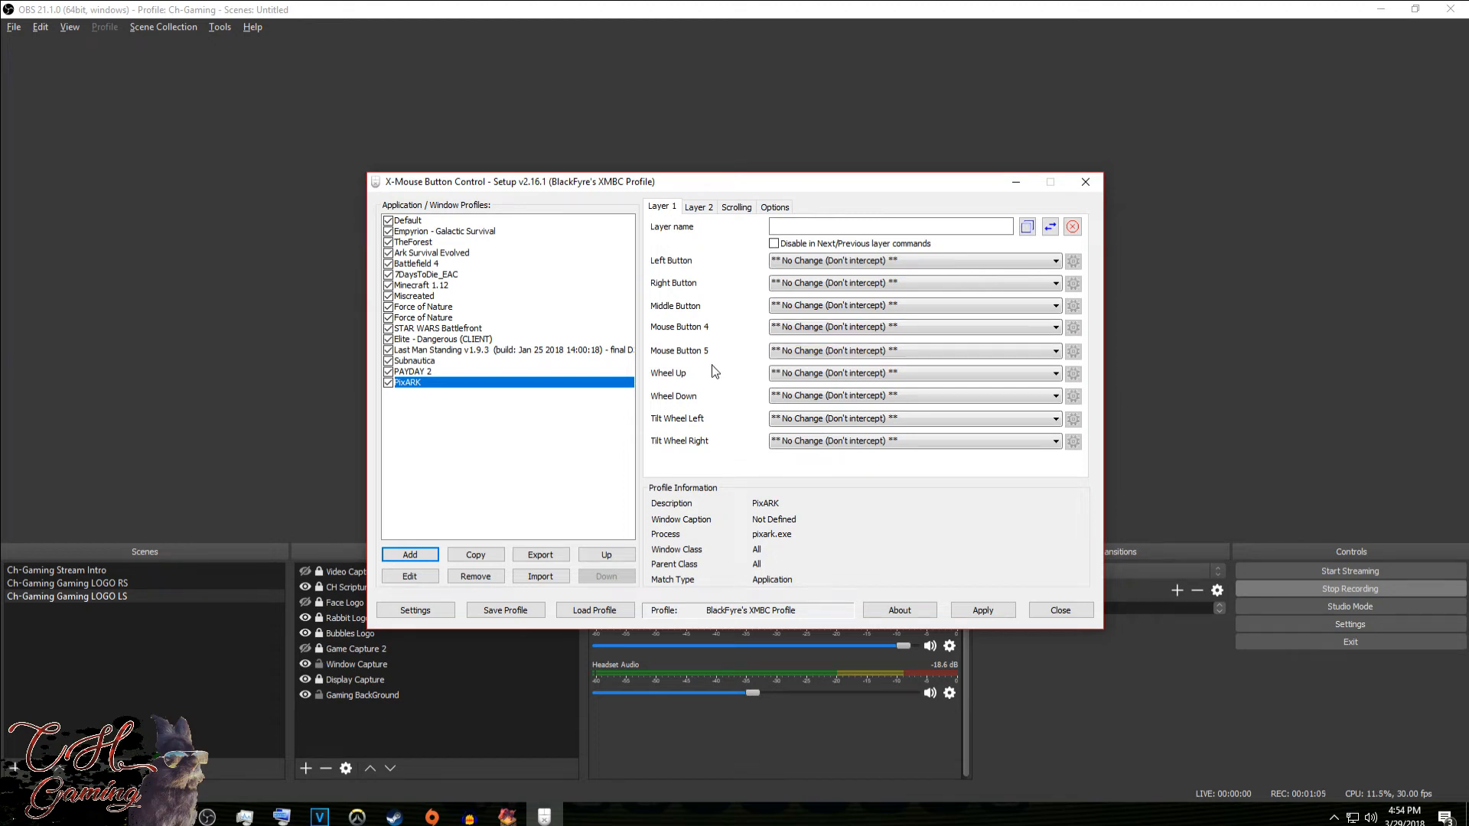
pyautogui.moveTo(707, 400)
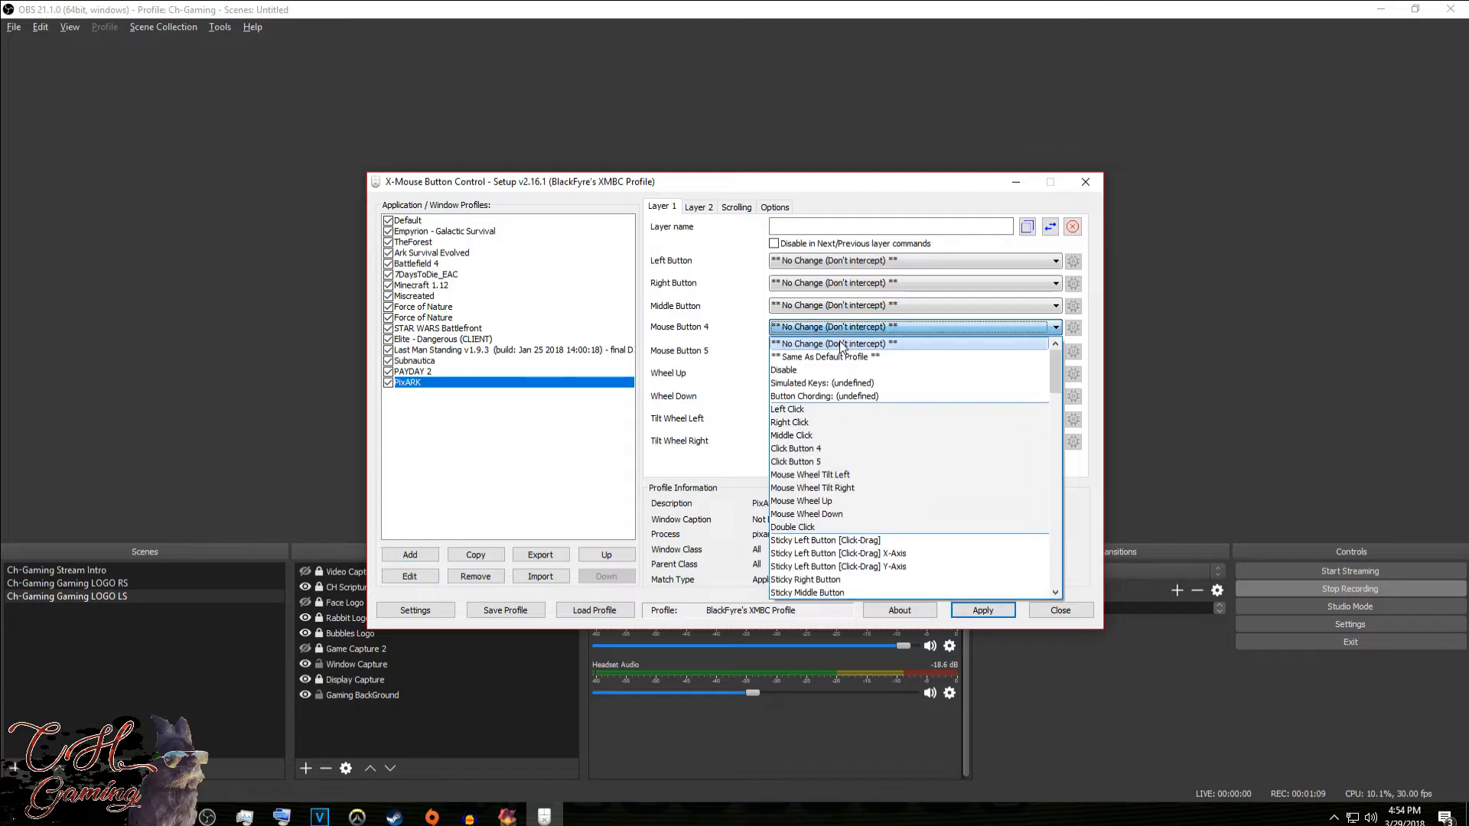
# Step: Assign Simulated Keys to Mouse Button 4 on Layer 1 of the PixARK profile
pyautogui.click(822, 382)
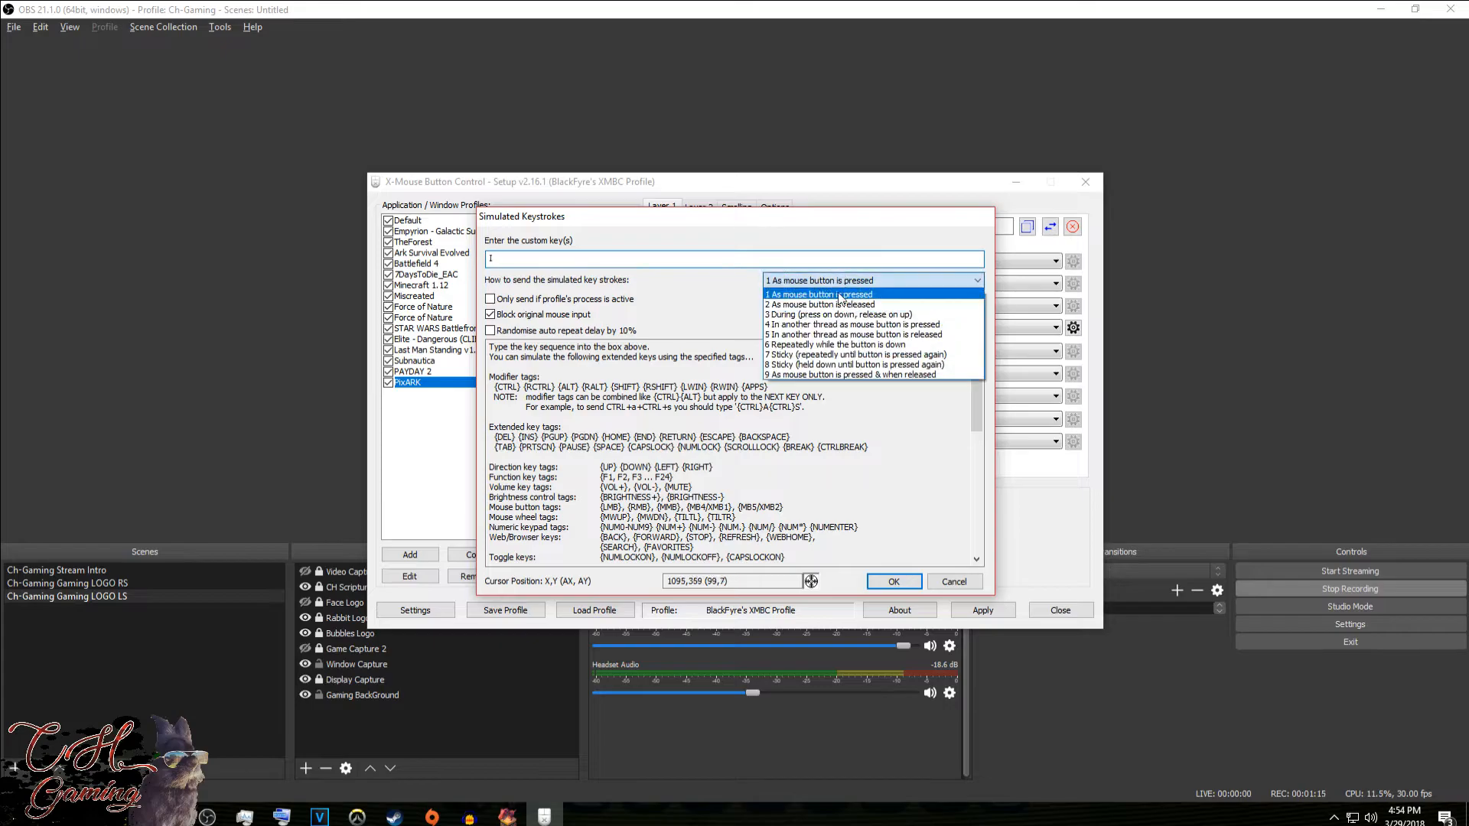
pyautogui.moveTo(854, 324)
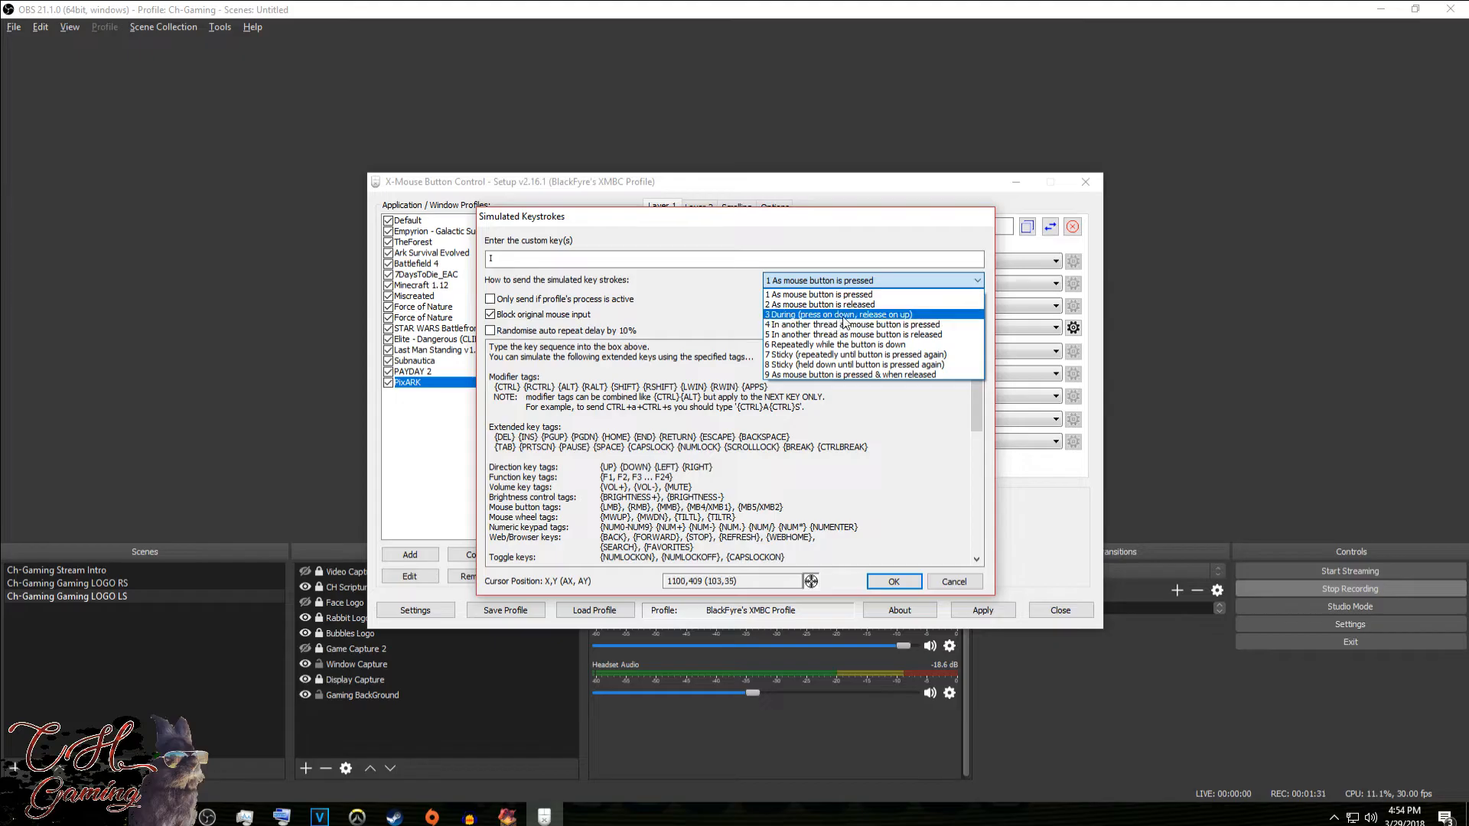
# Step: Make Mouse Button 4 send key I in mode '3 During (press on down, release on up)'
pyautogui.click(839, 316)
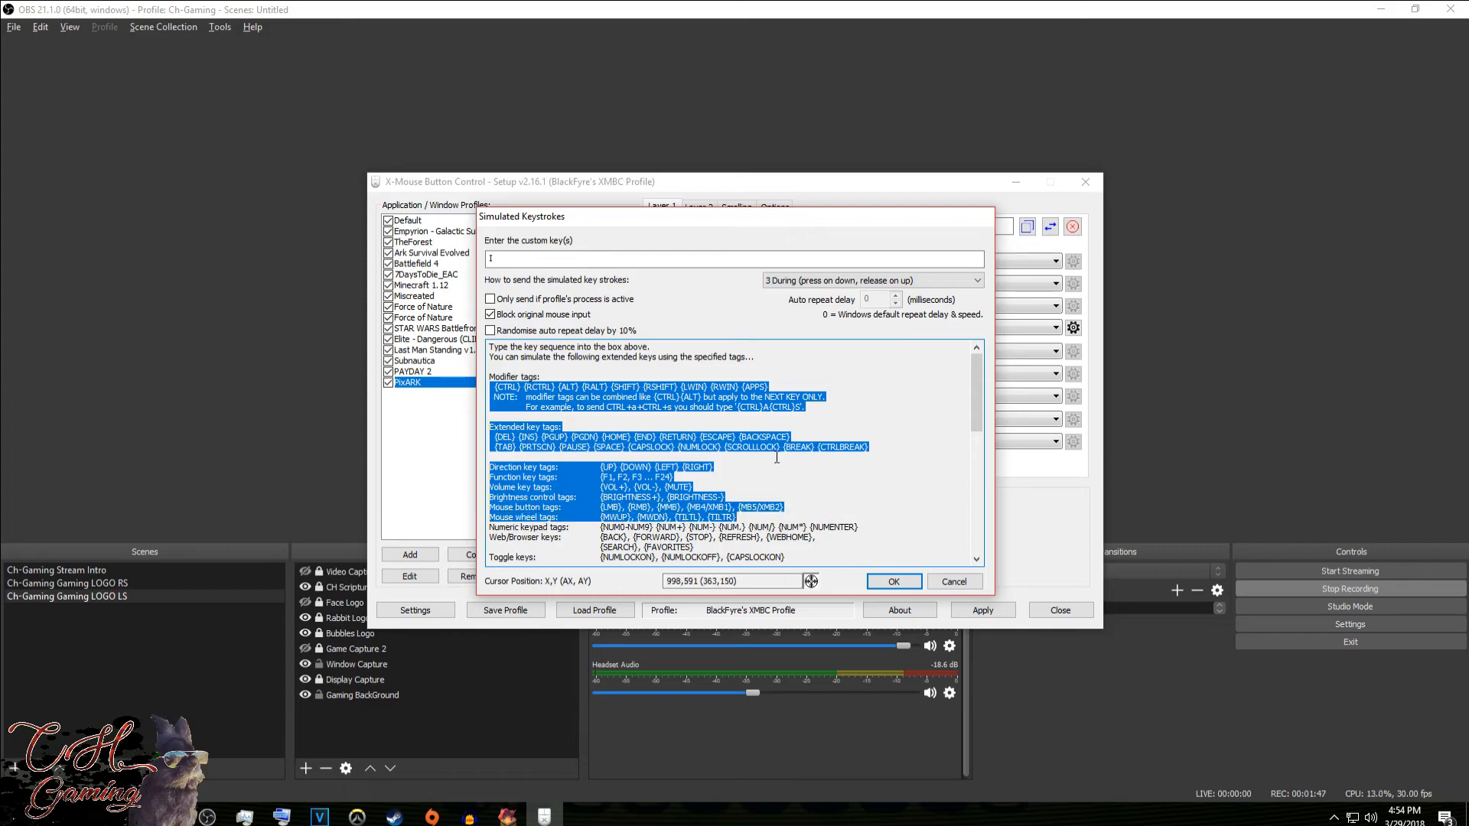
pyautogui.moveTo(894, 581)
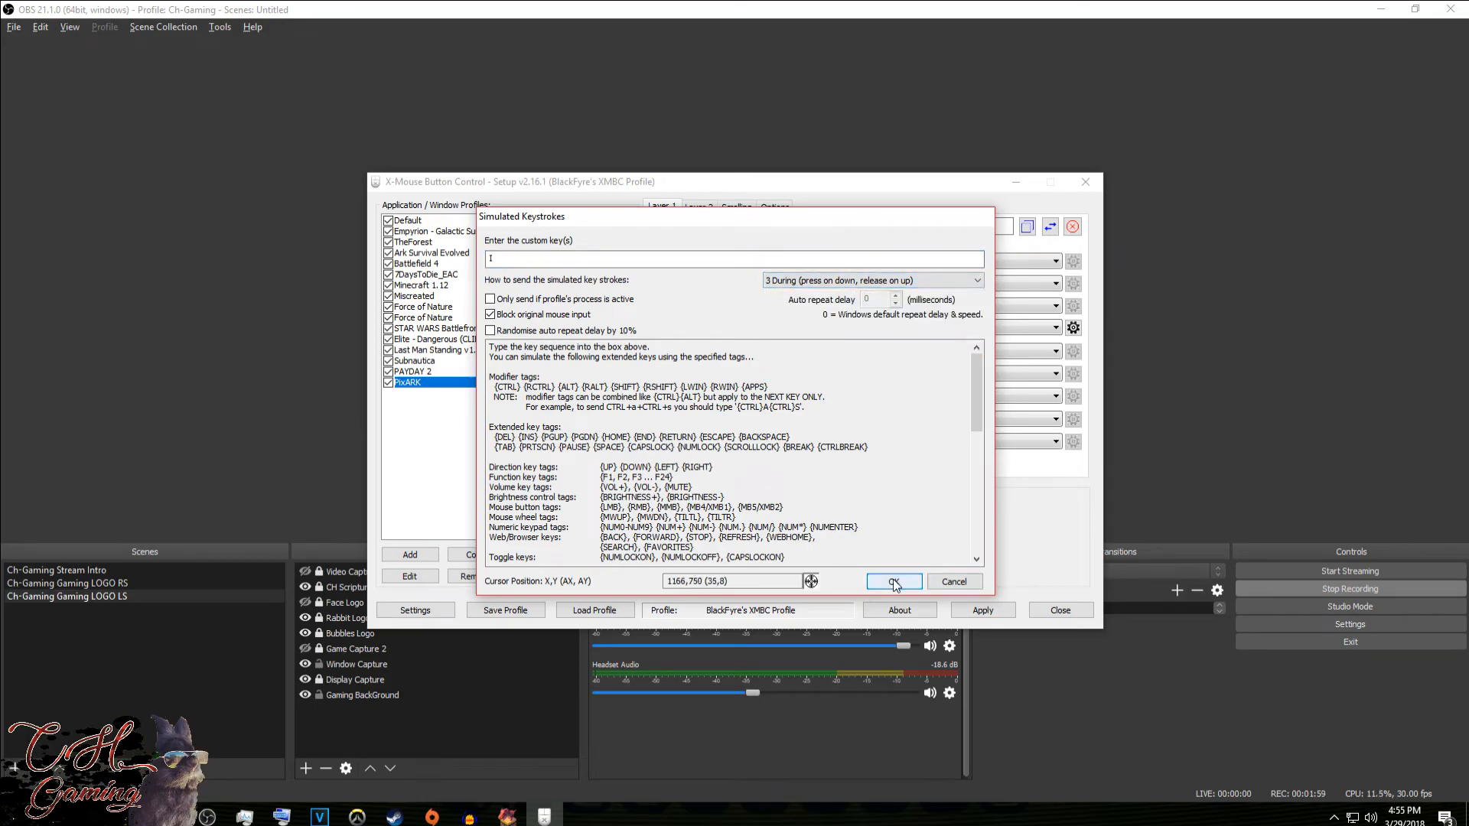
pyautogui.click(893, 581)
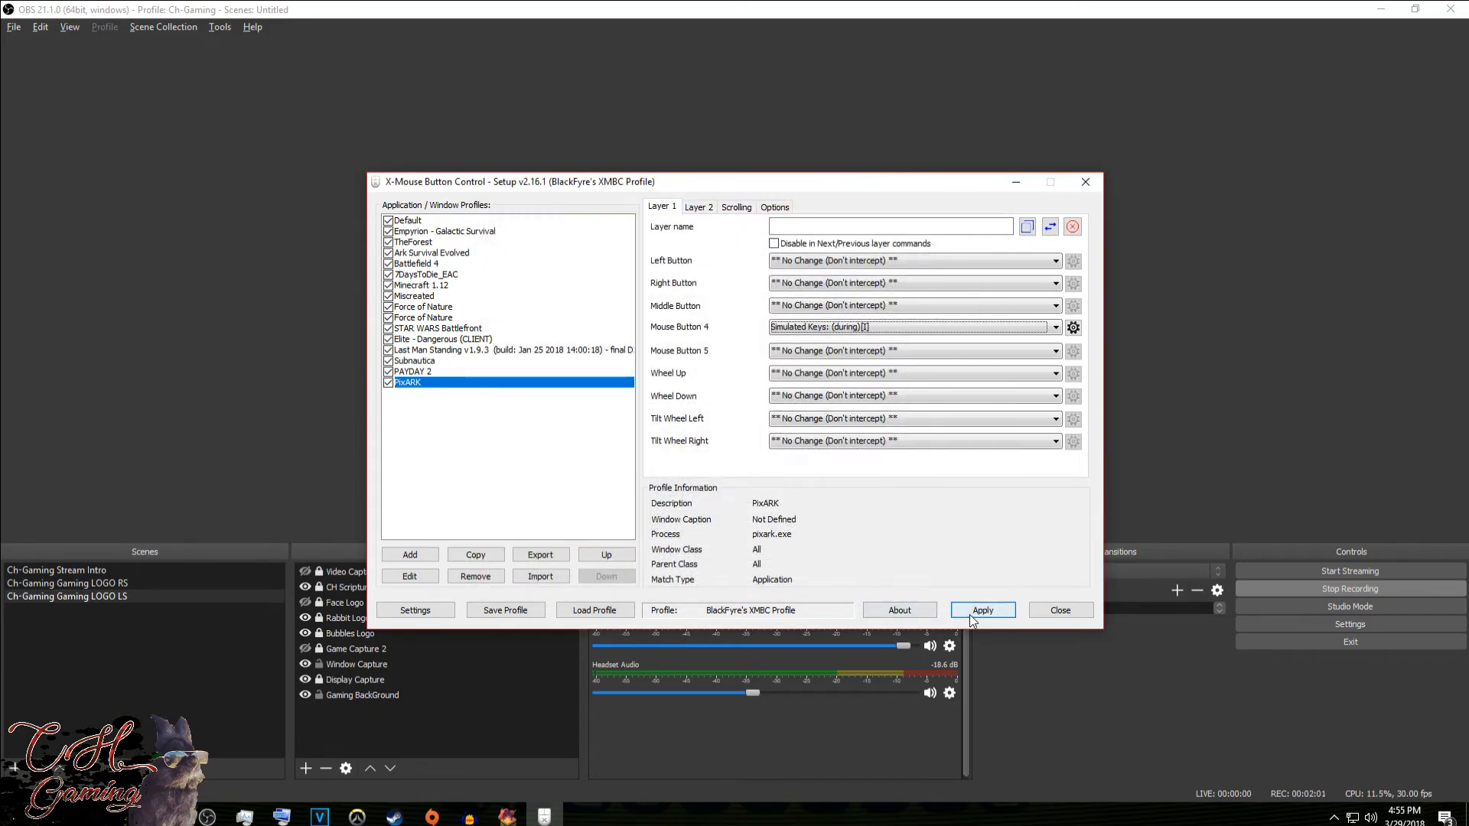
# Step: Apply the updated PixARK profile settings
pyautogui.click(982, 609)
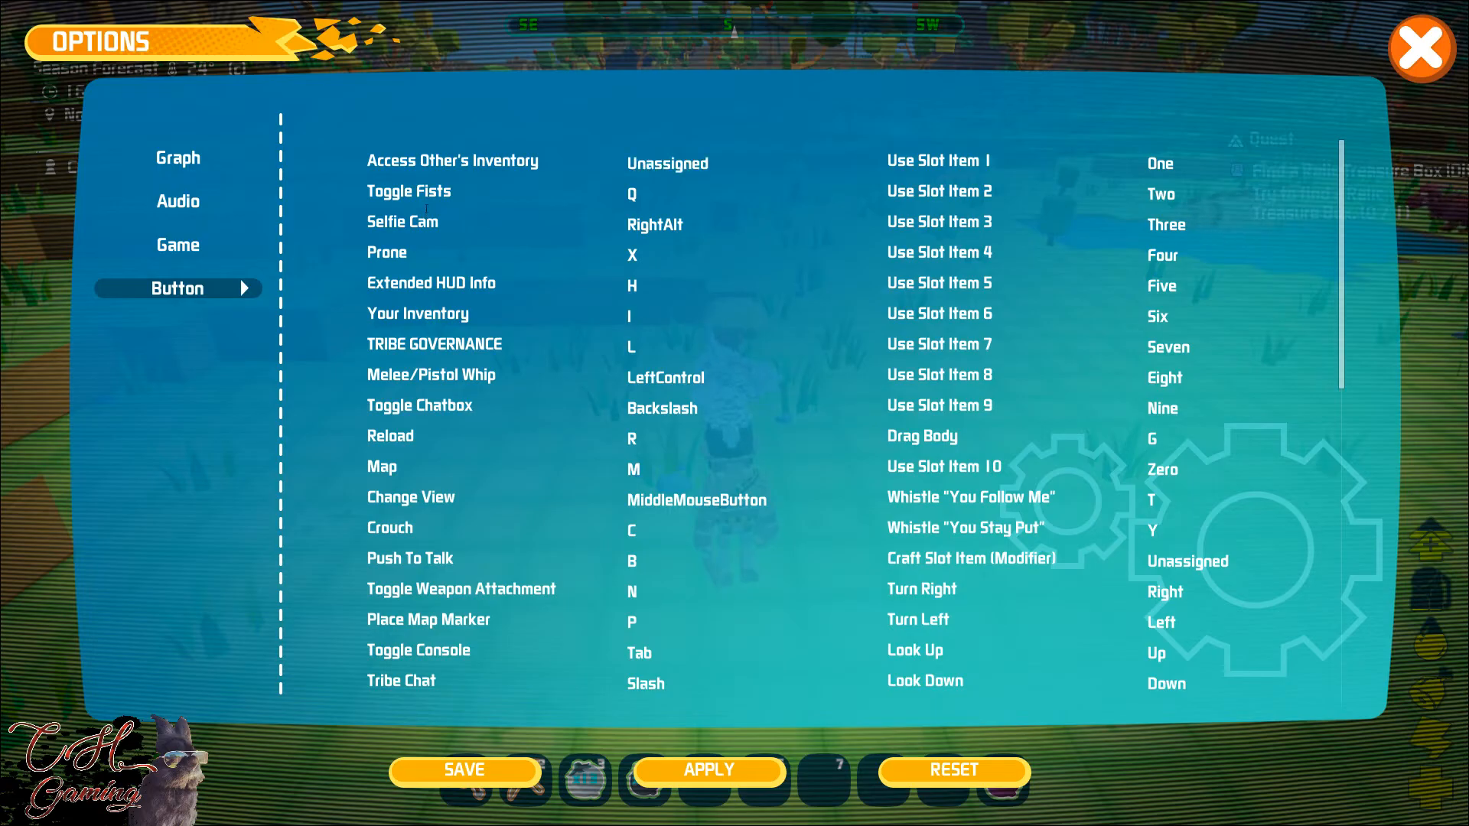
# Step: Rebind PixARK's Access Other's Inventory control to test the side mouse button
pyautogui.click(667, 162)
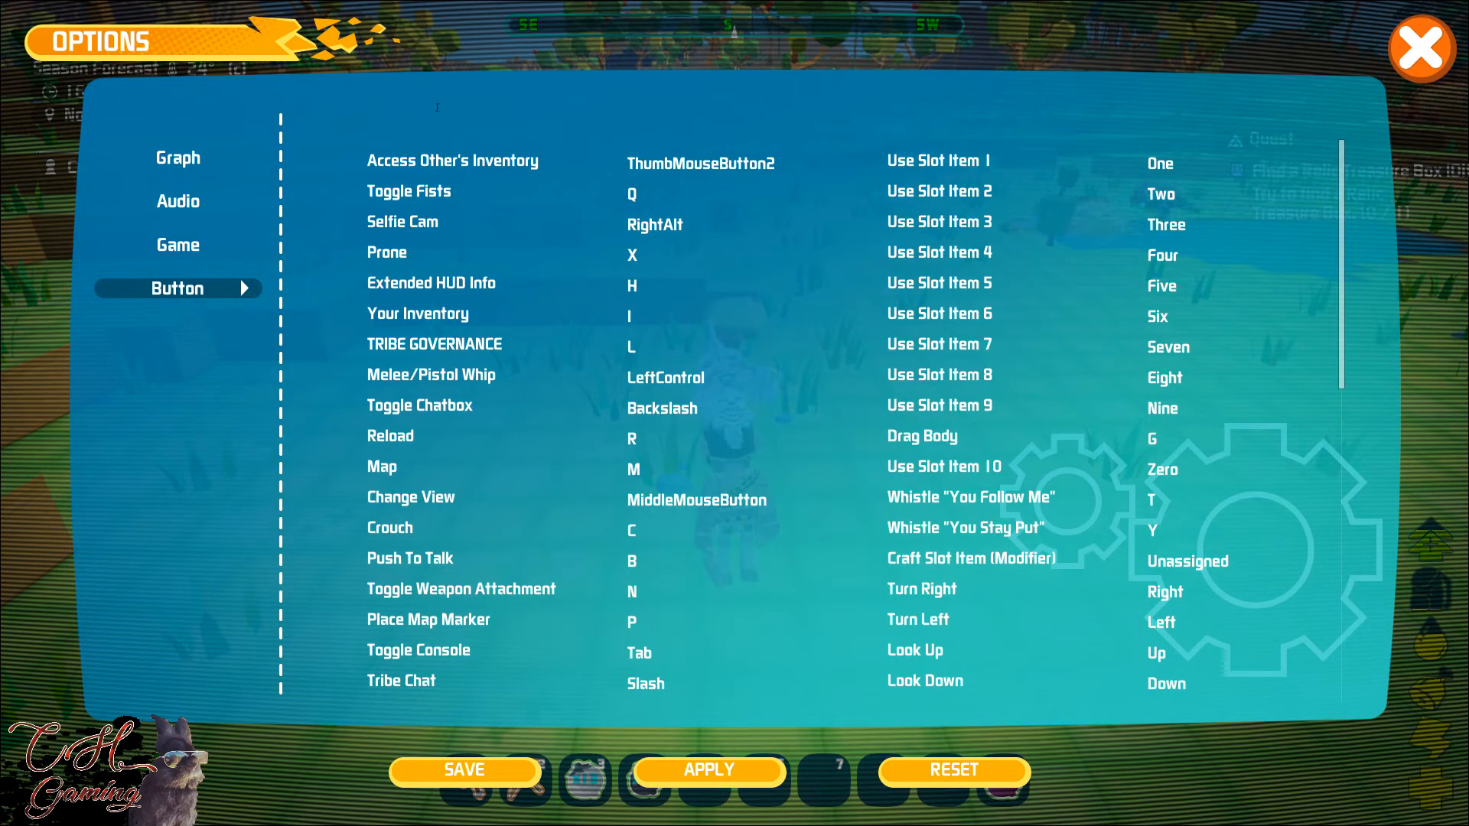
pyautogui.click(701, 162)
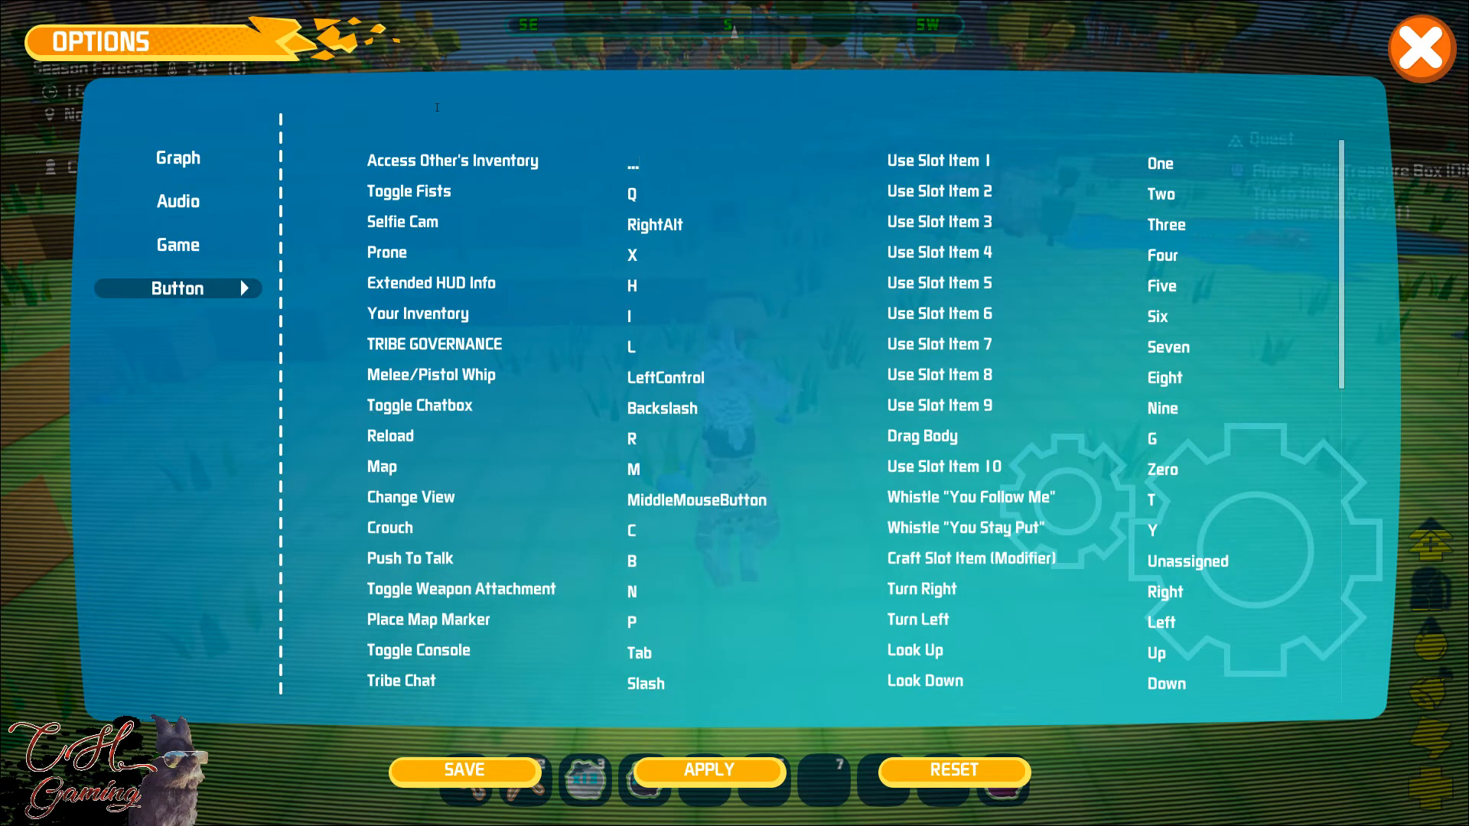
pyautogui.press('LeftAlt')
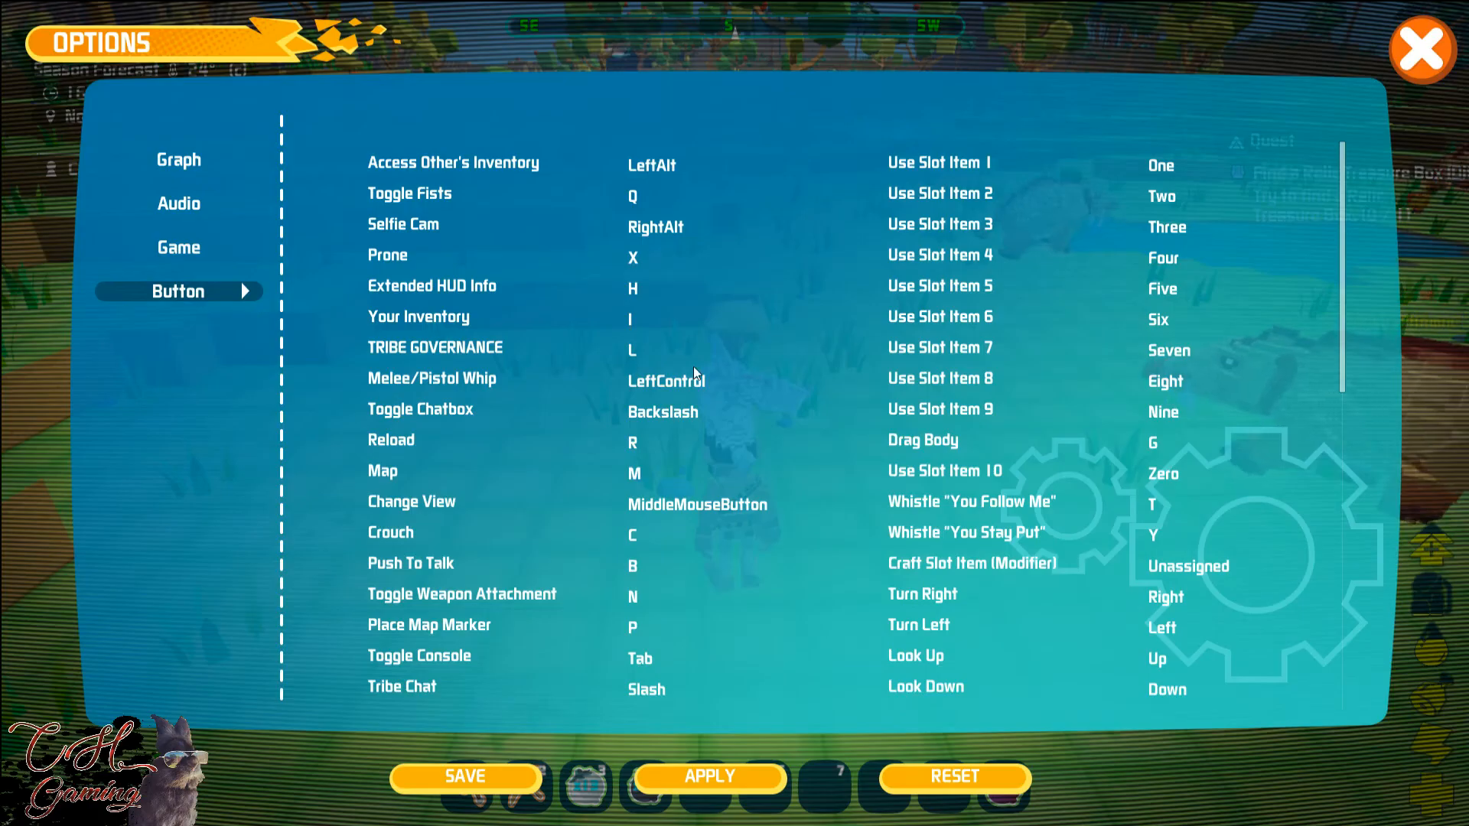
pyautogui.click(652, 165)
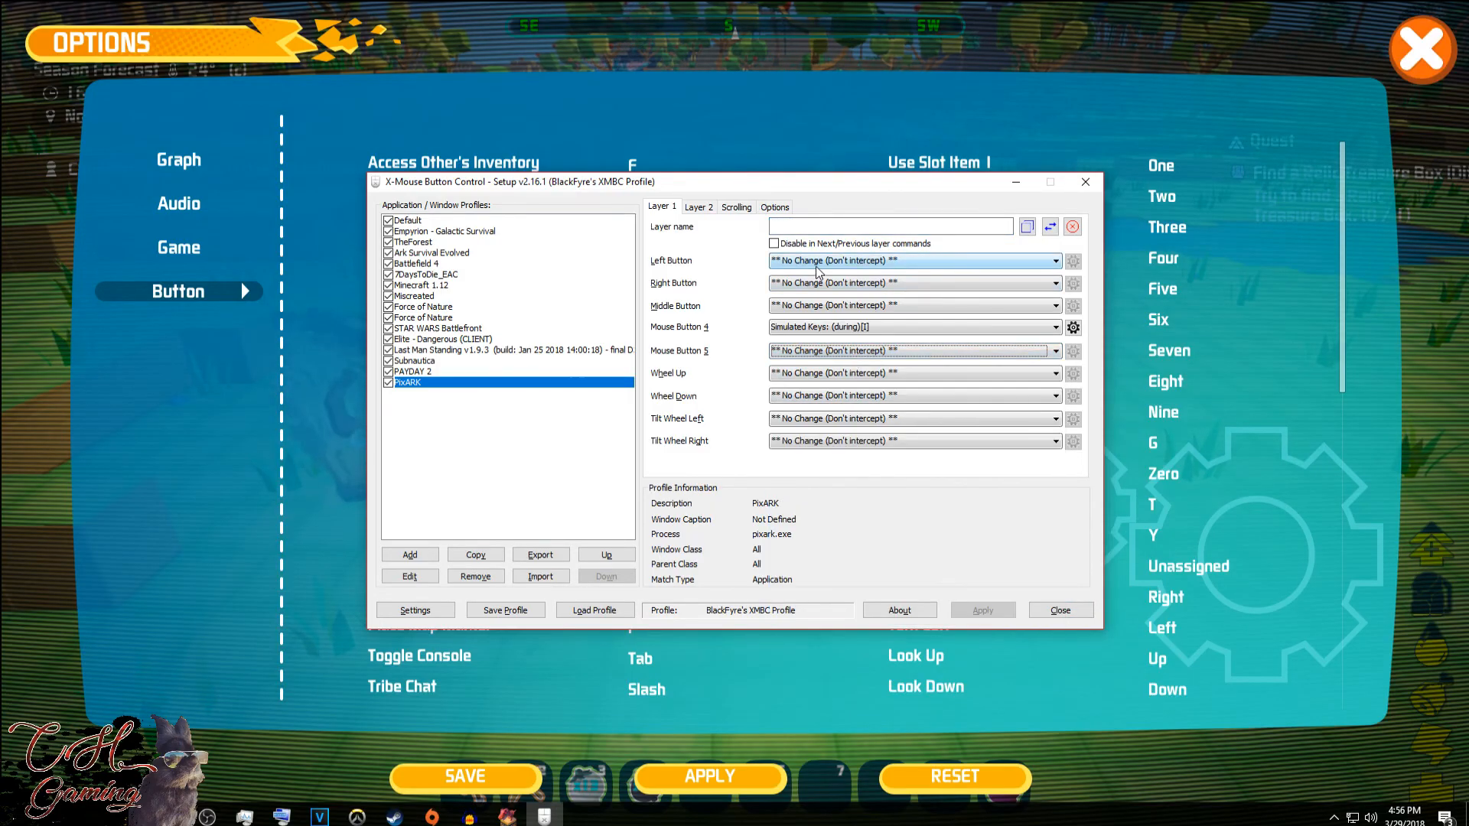
# Step: Bring the setup window back to check the PixARK profile's Mouse Button 4 entry
pyautogui.click(698, 207)
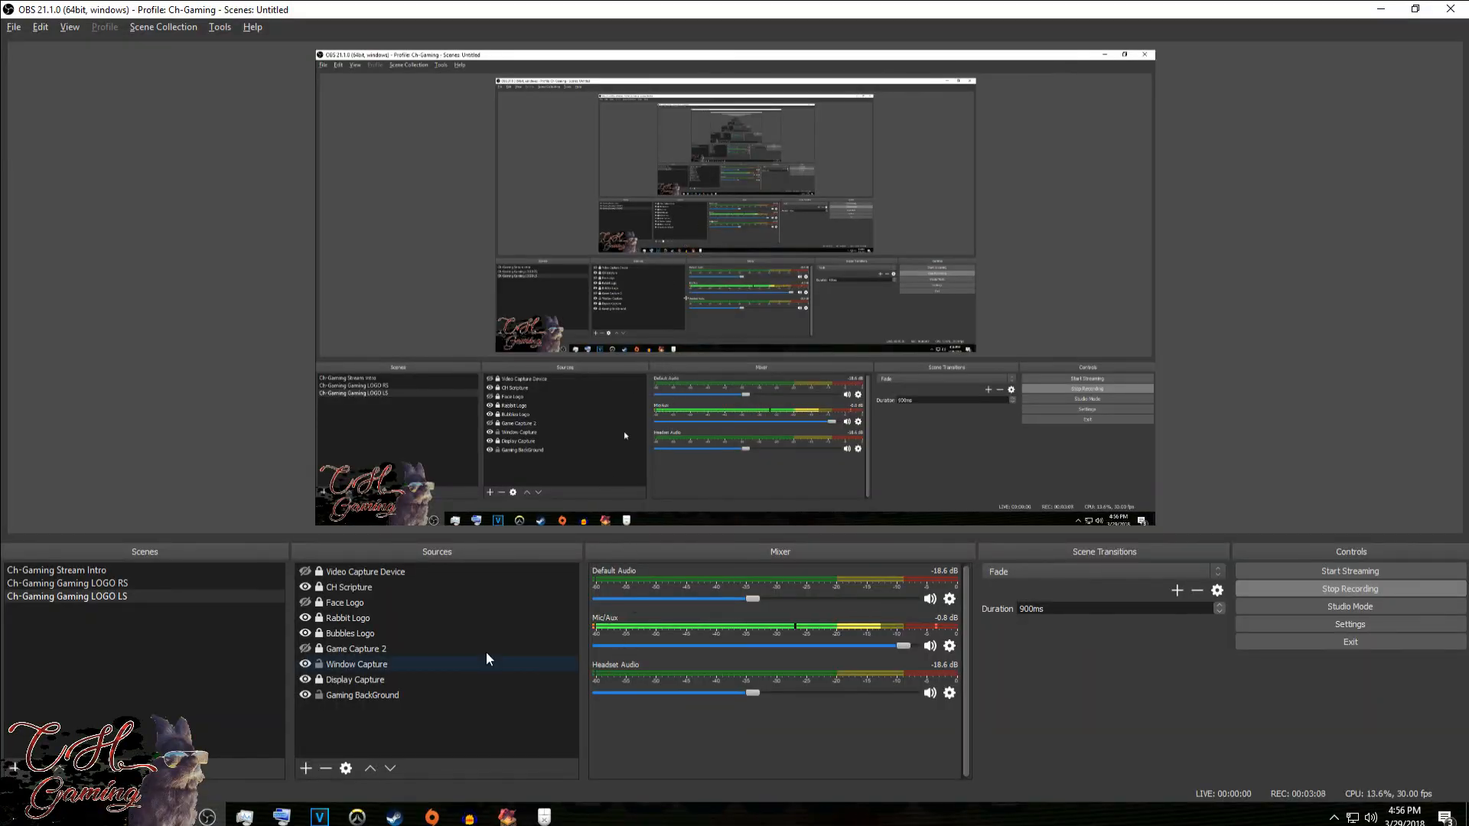
pyautogui.moveTo(1129, 647)
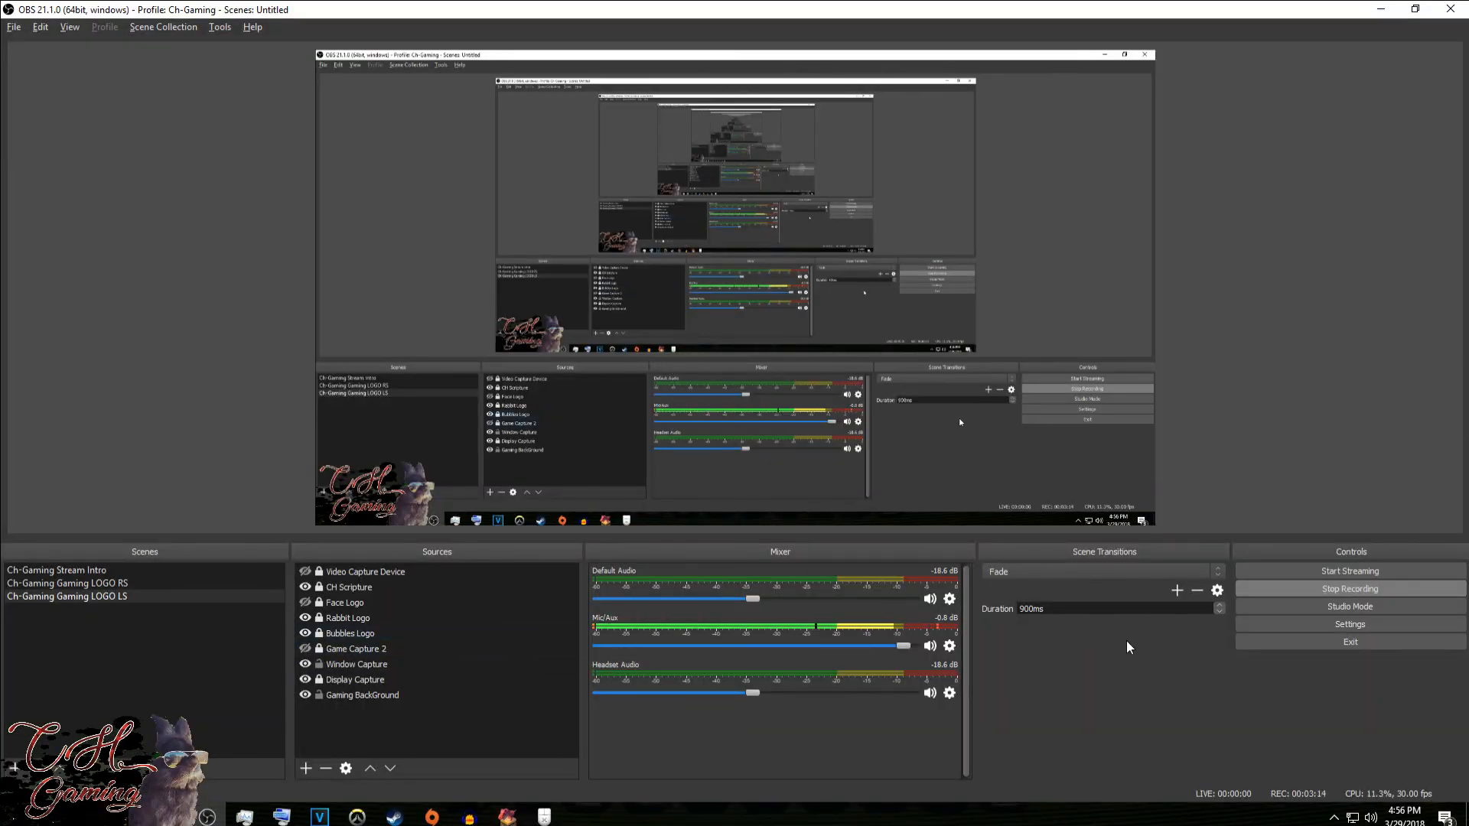